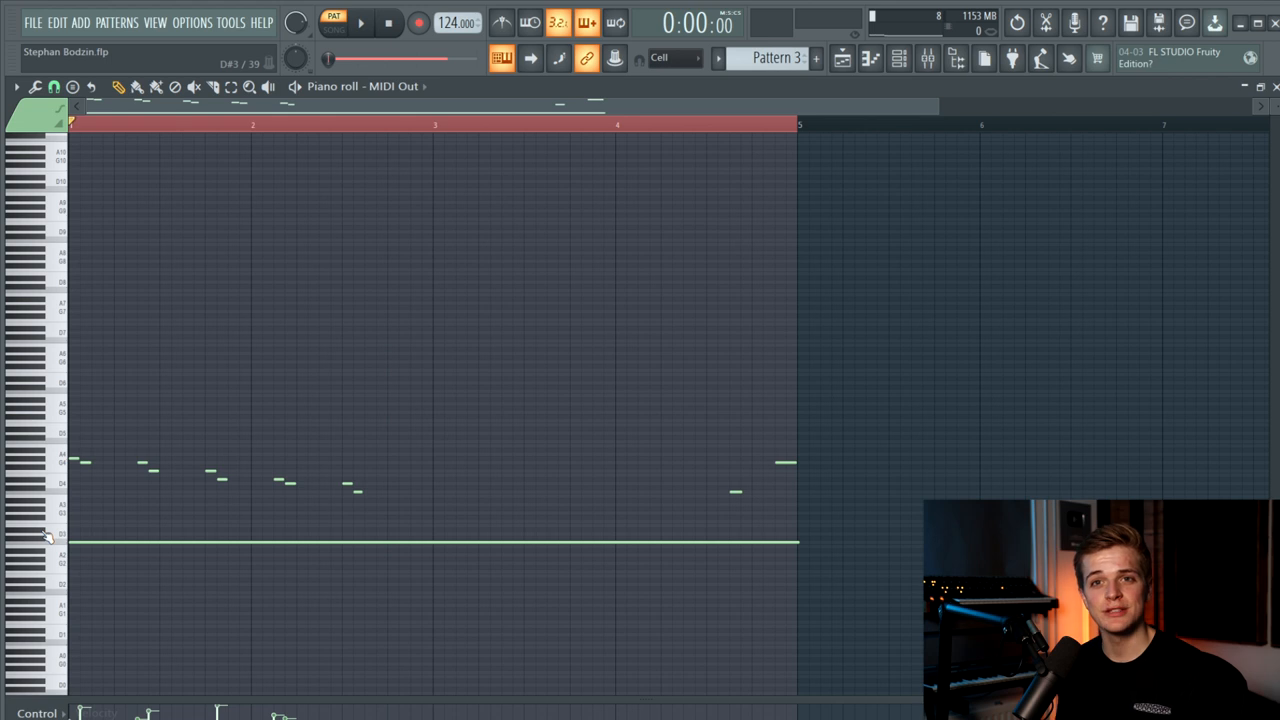
pyautogui.moveTo(558, 429)
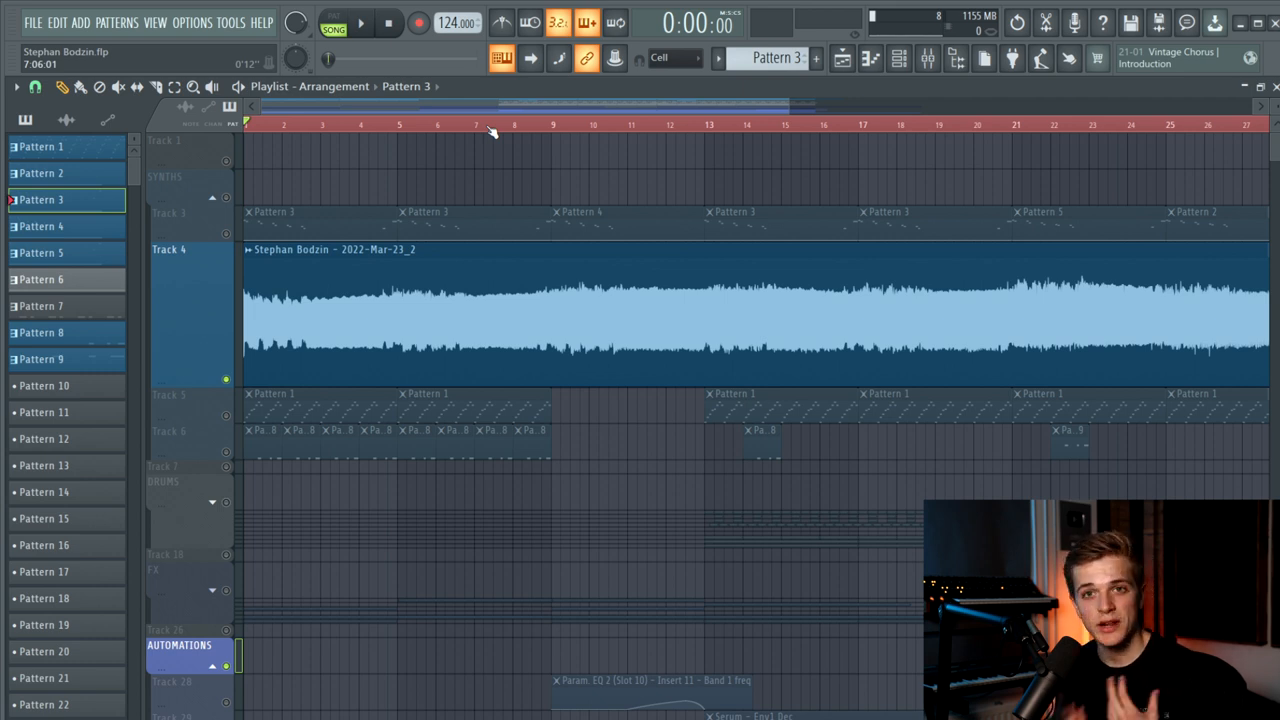
# - Play the full arrangement in Song mode starting from around bar 7
pyautogui.click(475, 124)
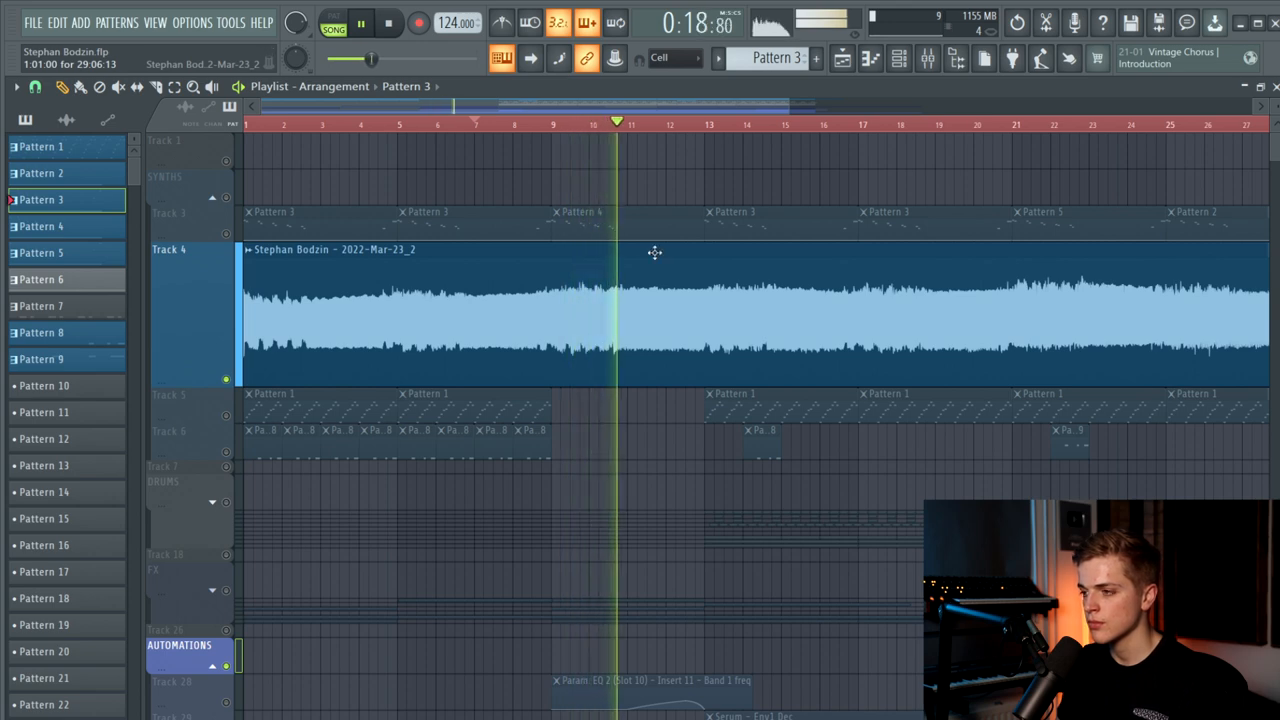
pyautogui.click(388, 22)
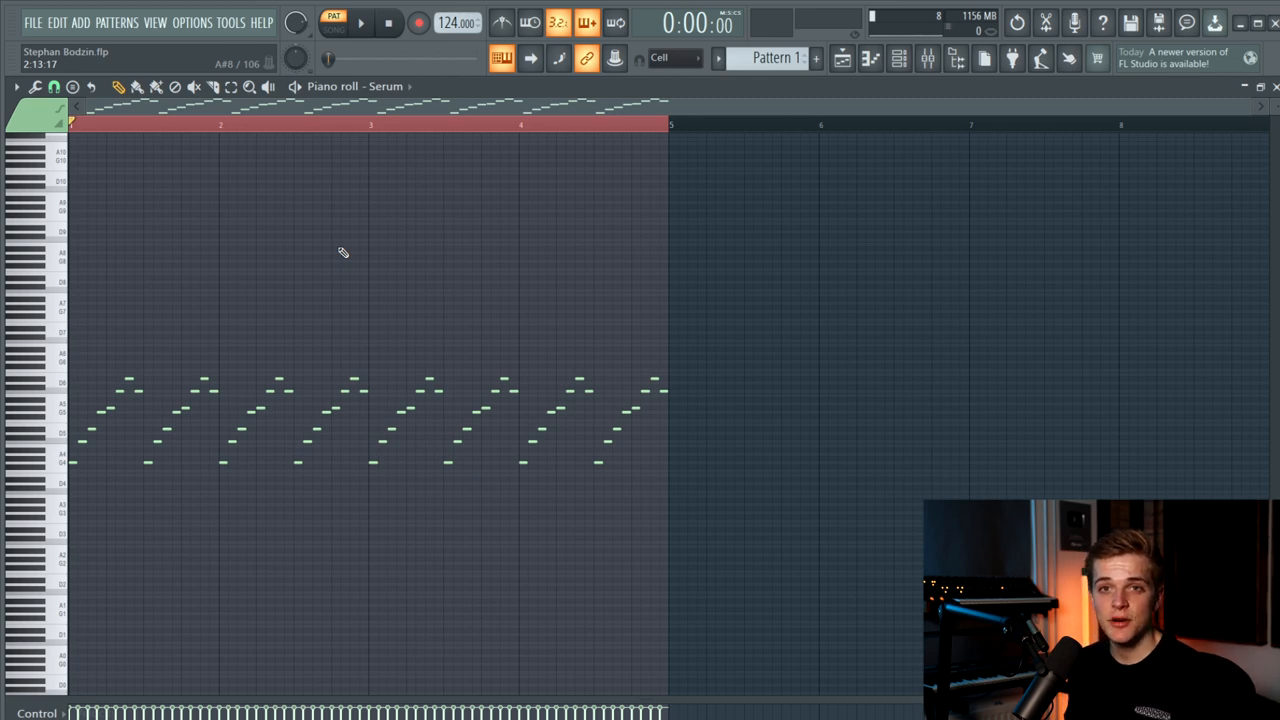
# - Play Pattern 1's Serum arpeggio in Pattern mode with its mixer insert effects showing
pyautogui.click(359, 22)
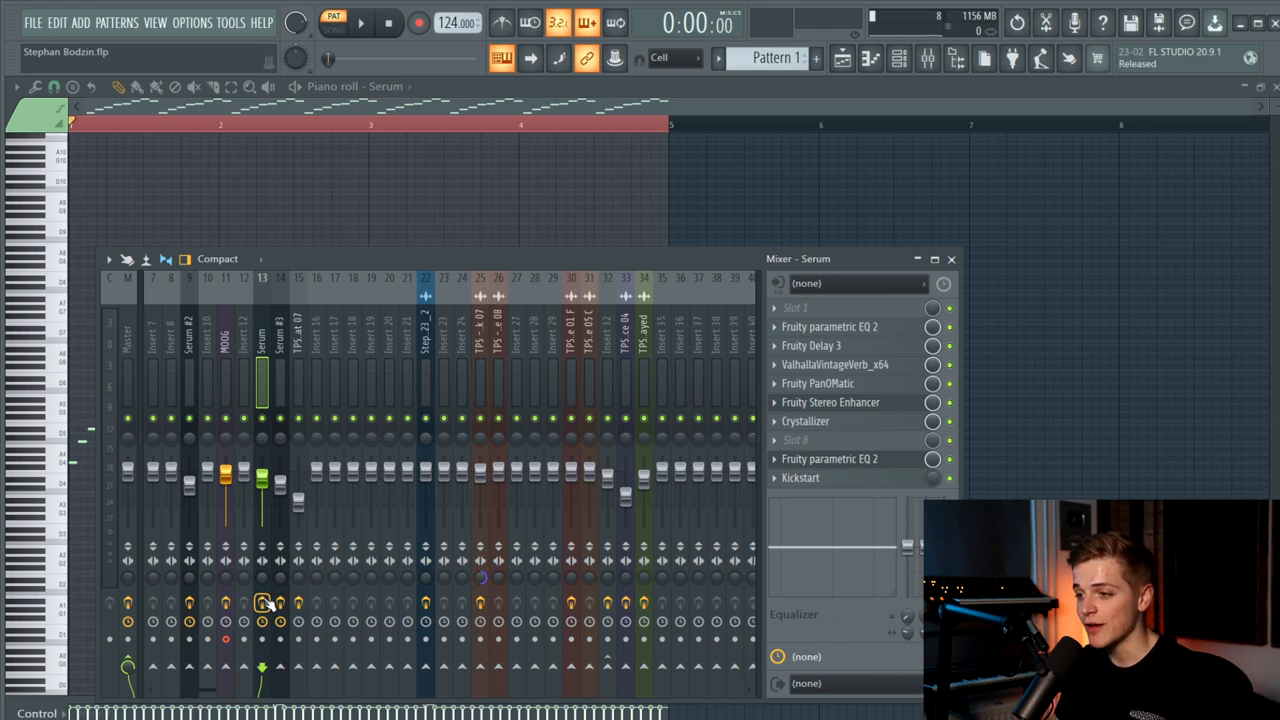
pyautogui.click(280, 603)
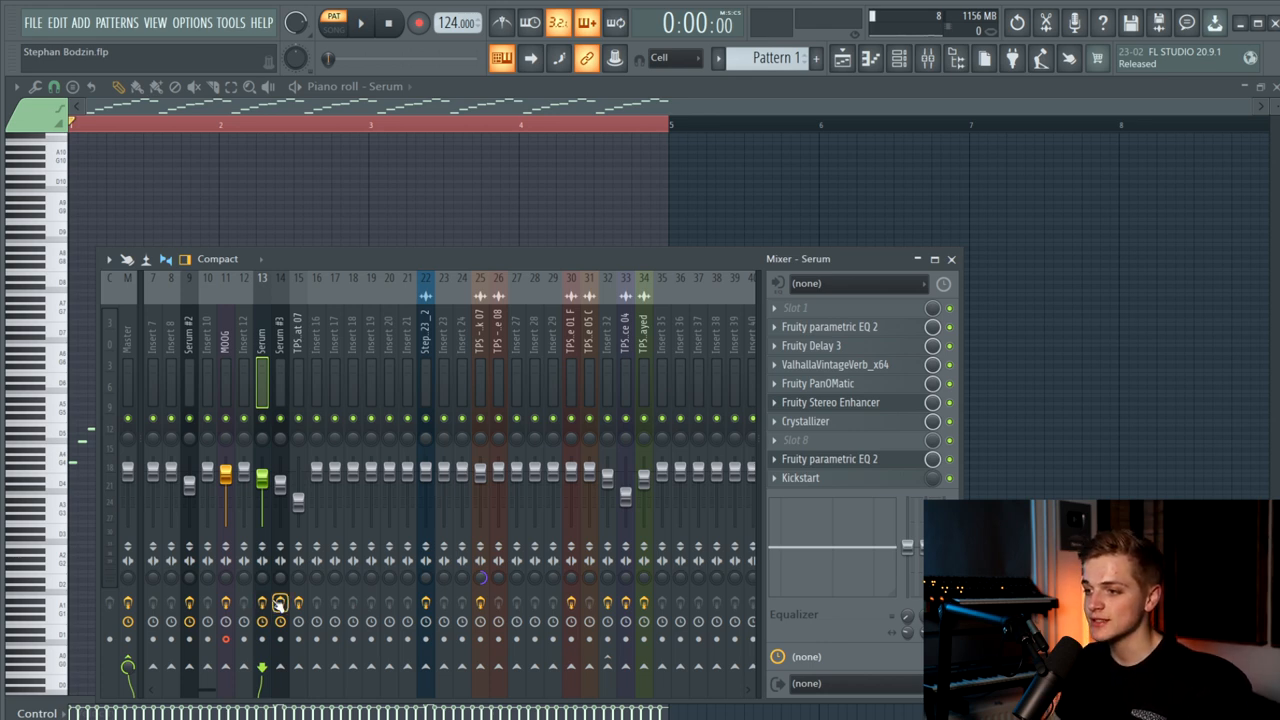
pyautogui.click(360, 22)
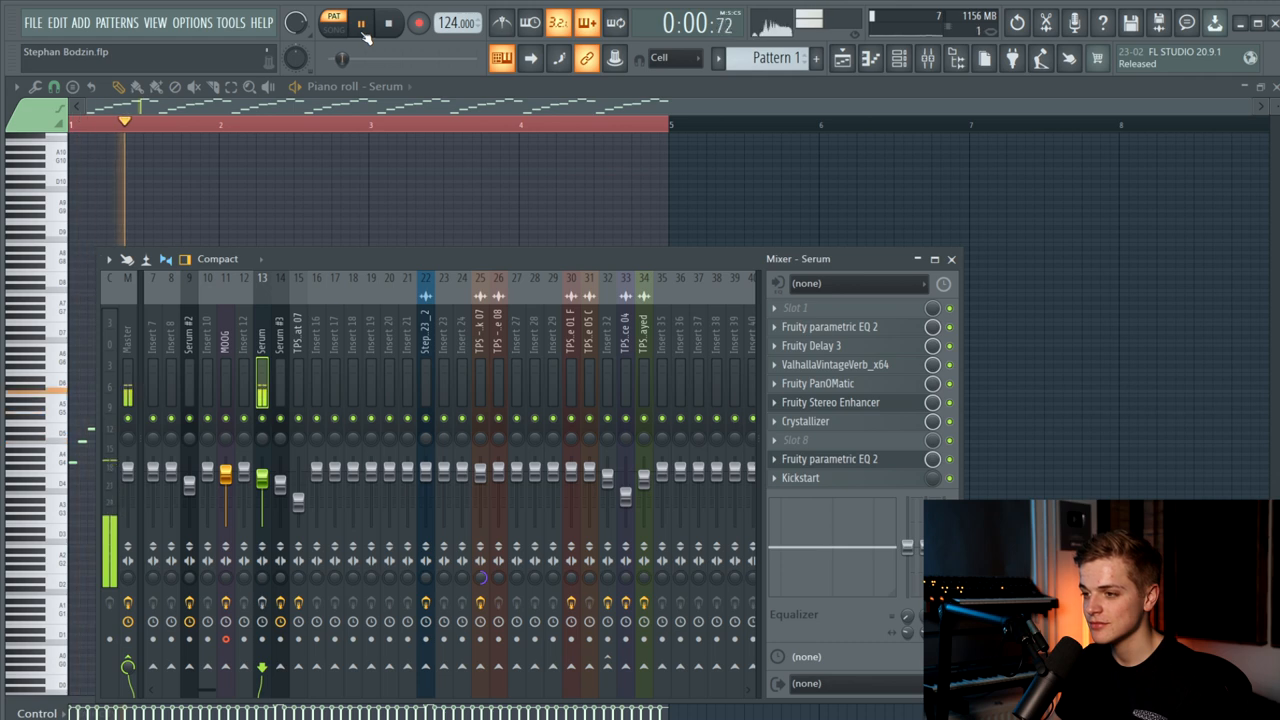
pyautogui.click(360, 23)
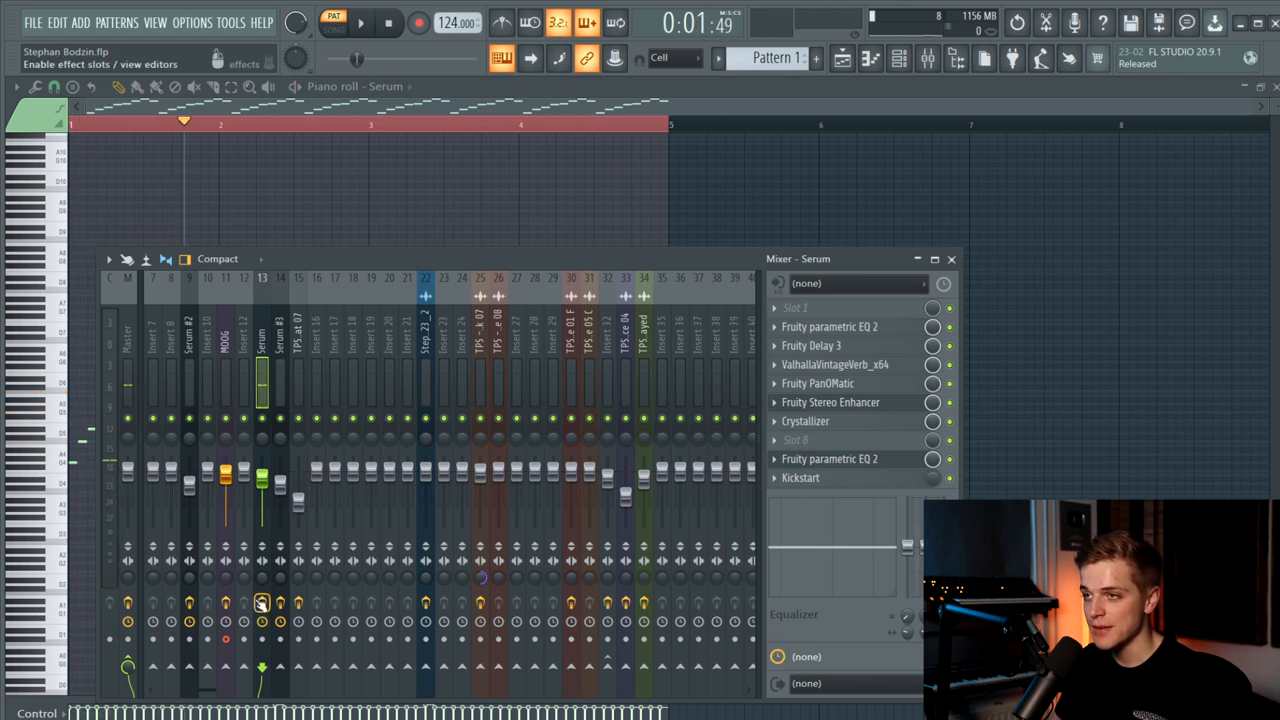
pyautogui.click(360, 22)
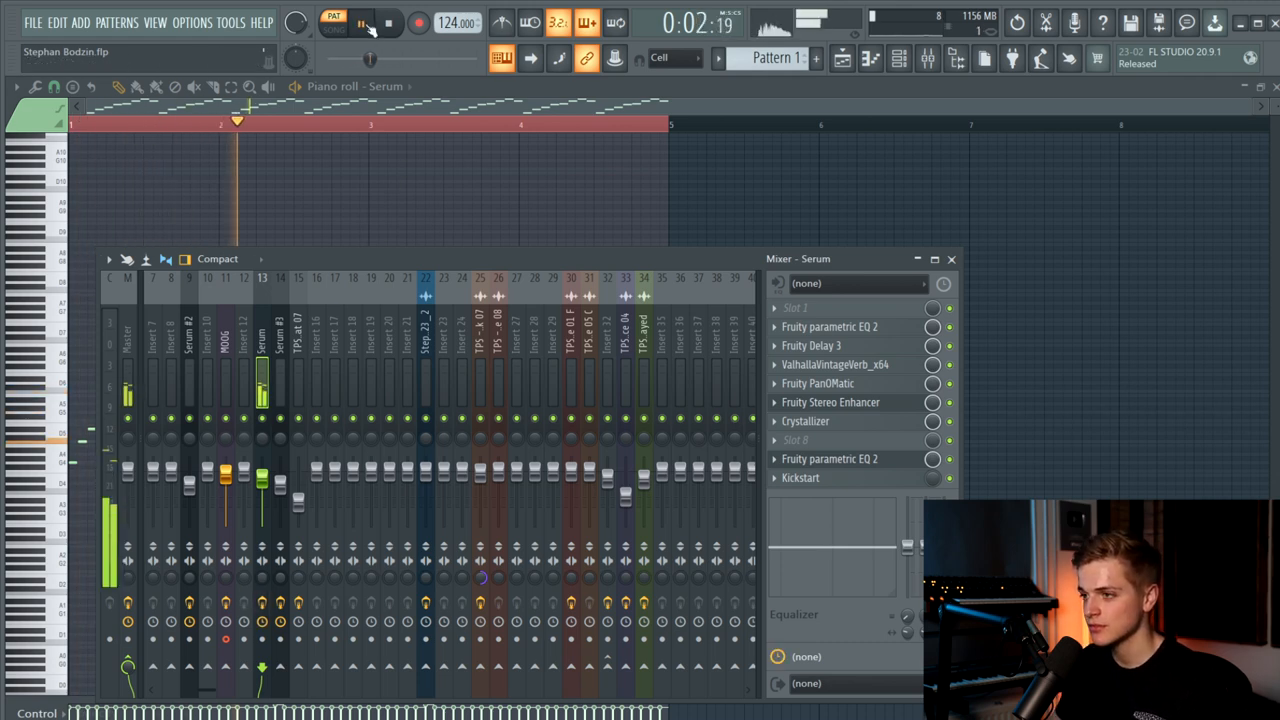
pyautogui.click(360, 23)
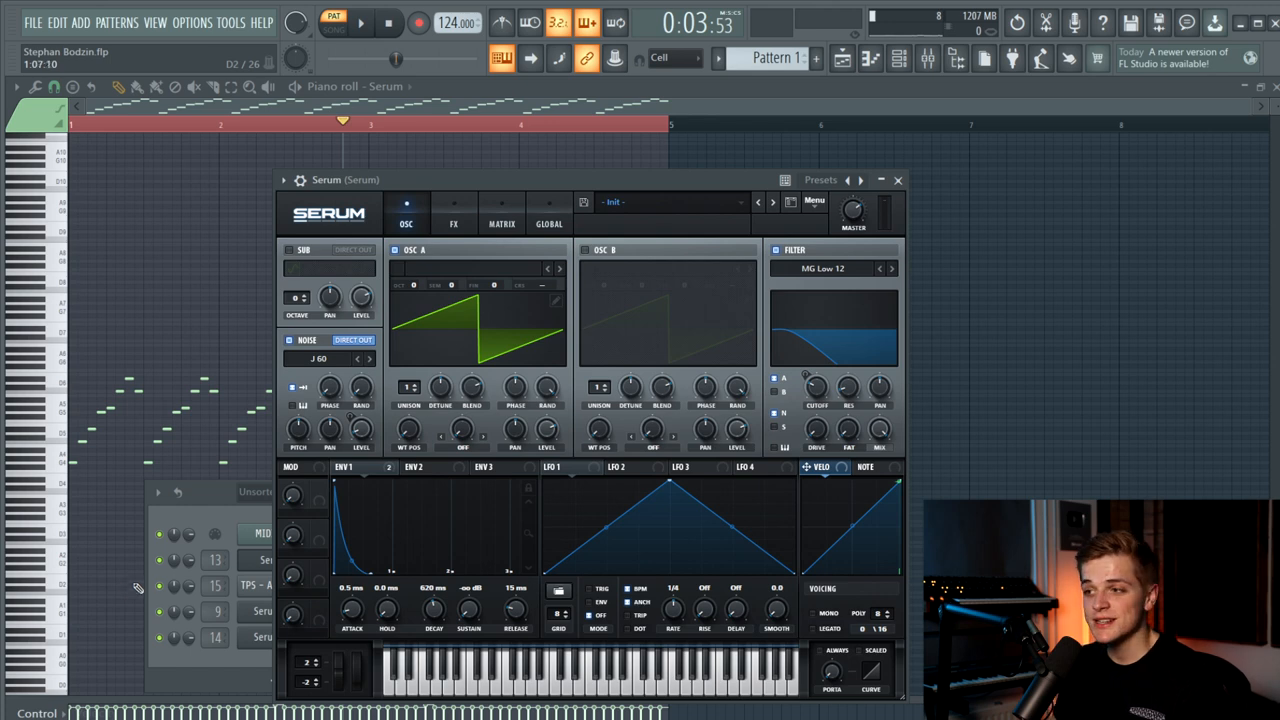
pyautogui.moveTo(350, 388)
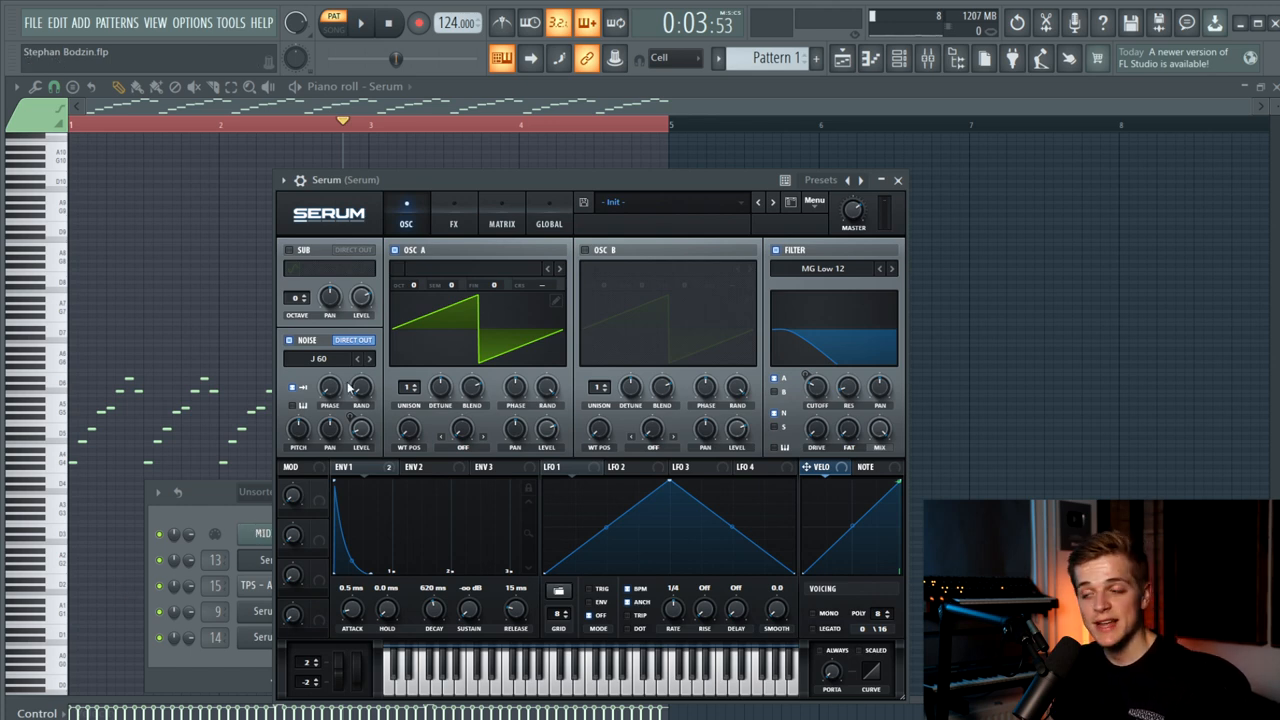
pyautogui.moveTo(773, 353)
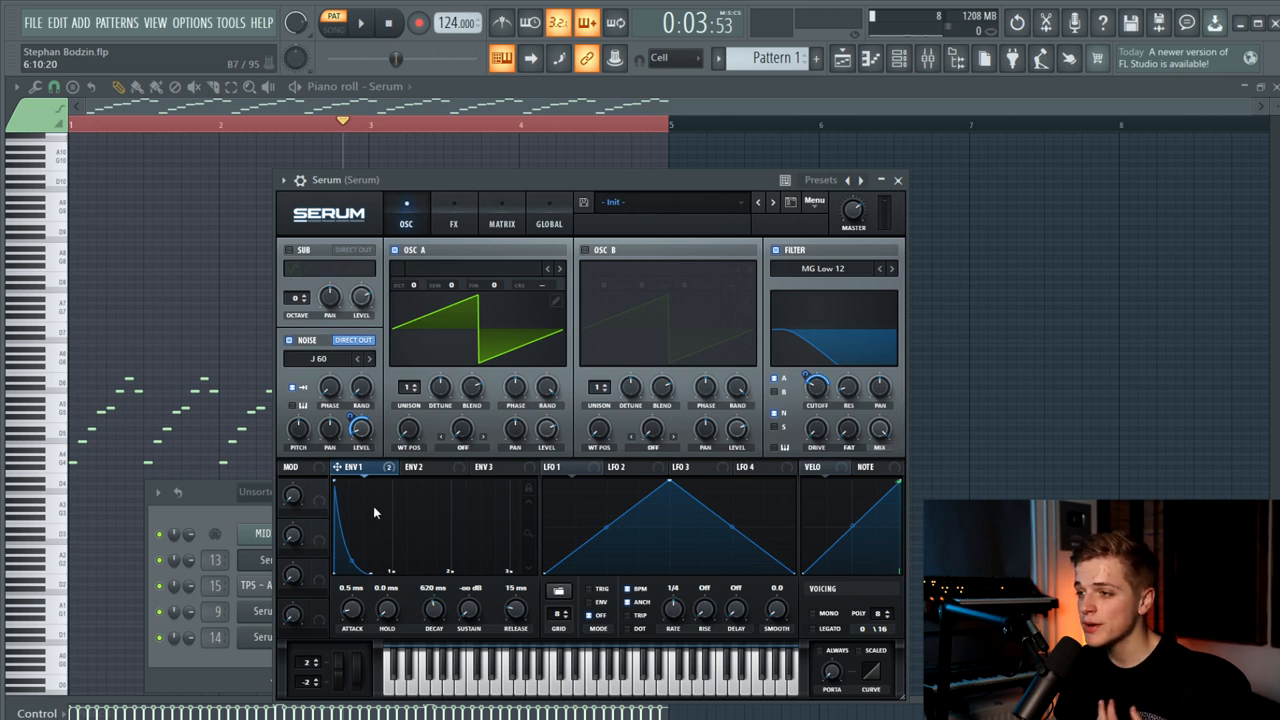
pyautogui.moveTo(310, 468)
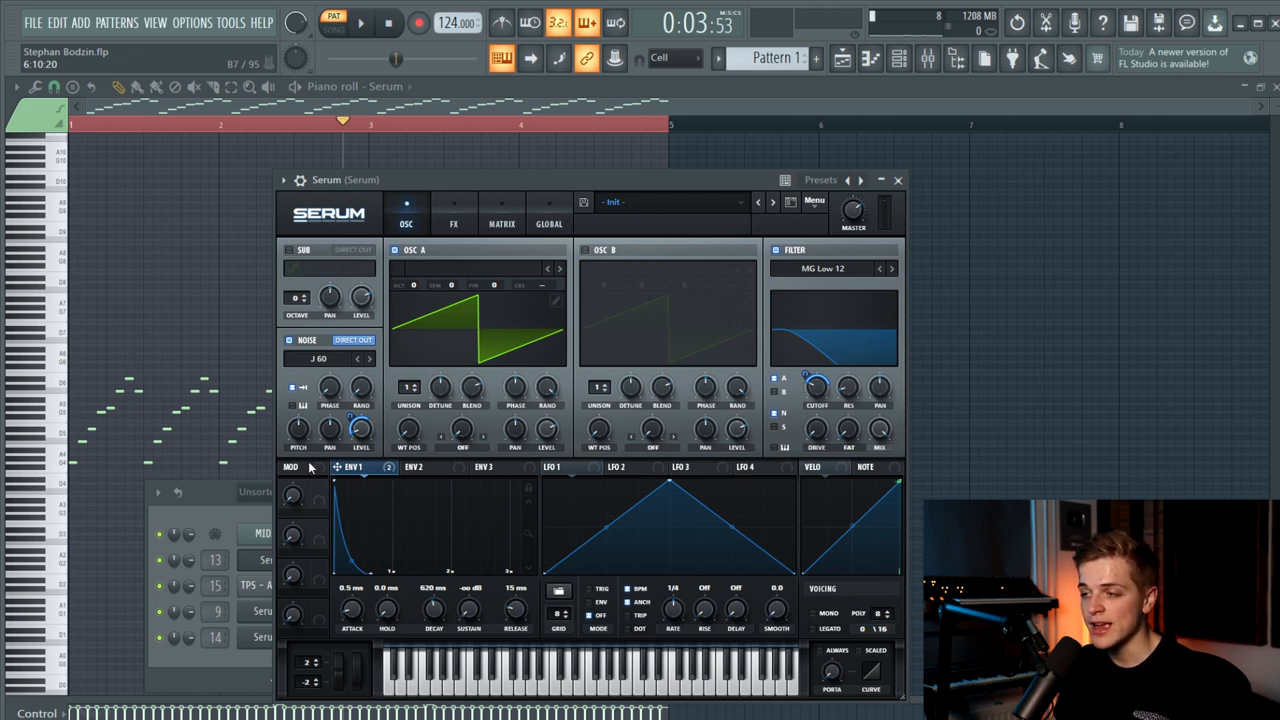
pyautogui.moveTo(340, 358)
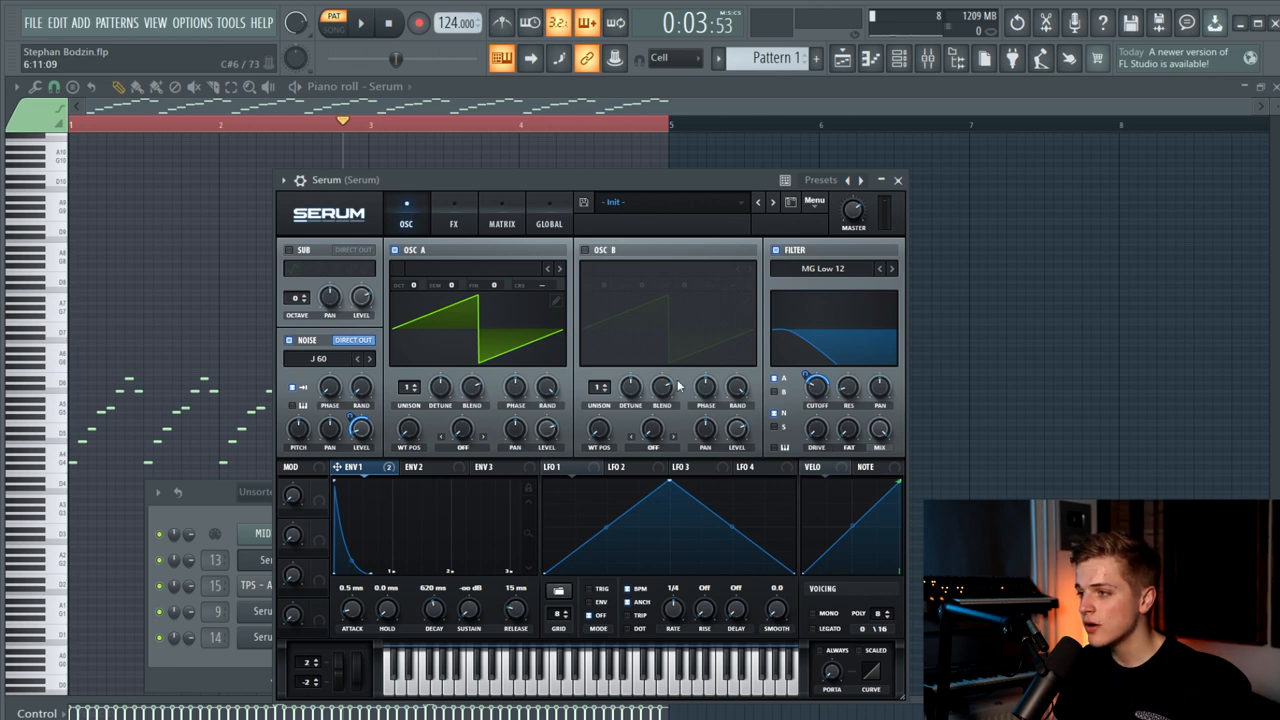
pyautogui.moveTo(561, 232)
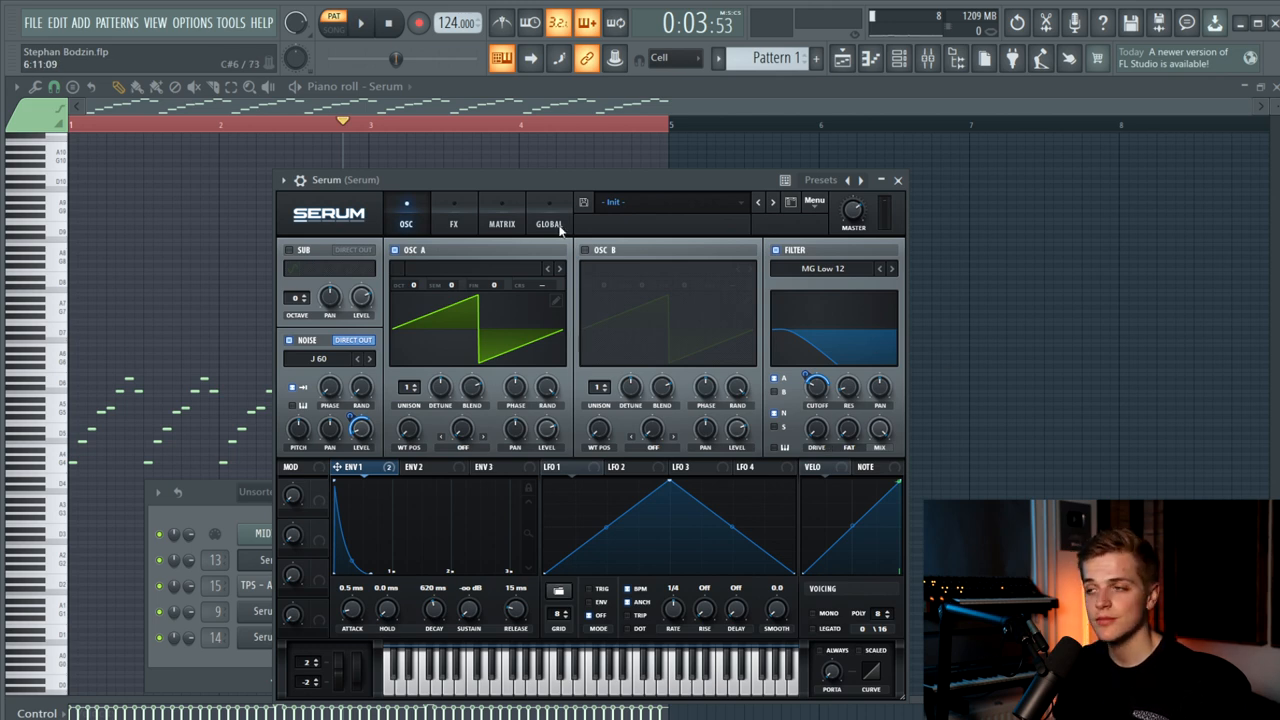
# - Open Pattern 1's Serum plugin to view its saw oscillator, low-pass filter and decay envelope
pyautogui.click(453, 210)
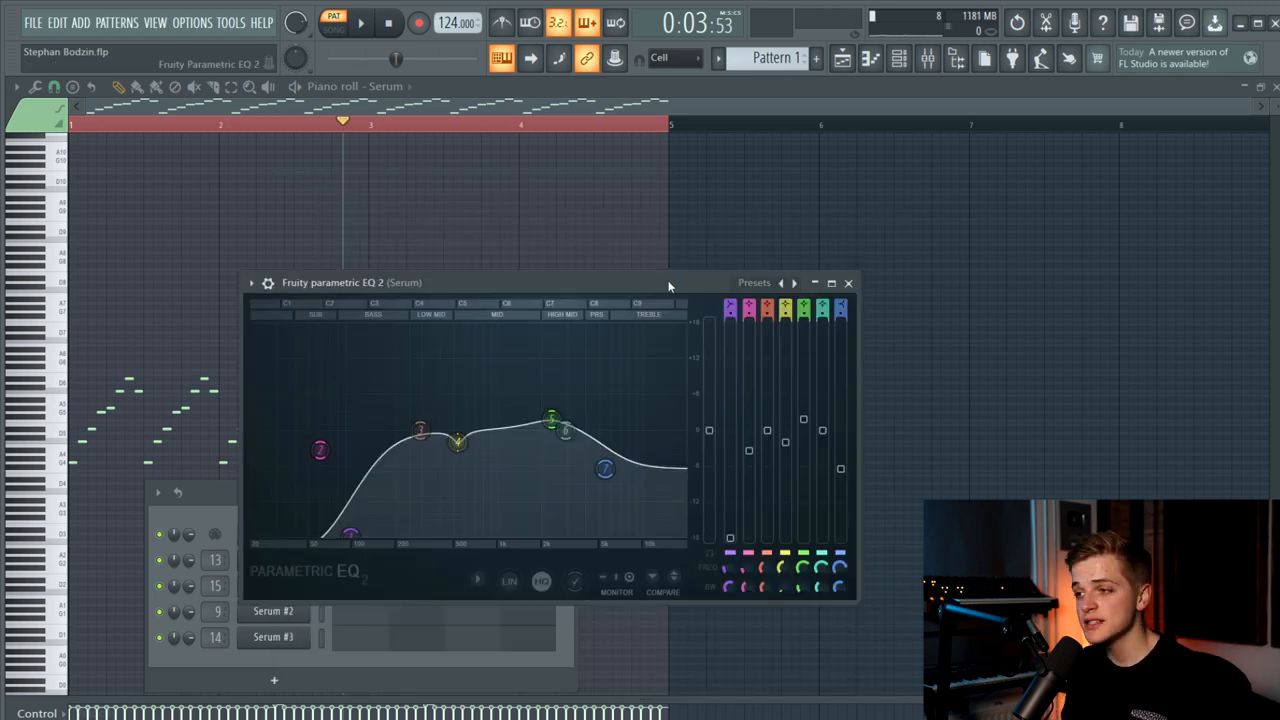
# - Open PanOMatic, Stereo Enhancer and Crystallizer on the Serum insert and reposition the Crystallizer window
pyautogui.moveTo(420, 432); pyautogui.dragTo(420, 432)
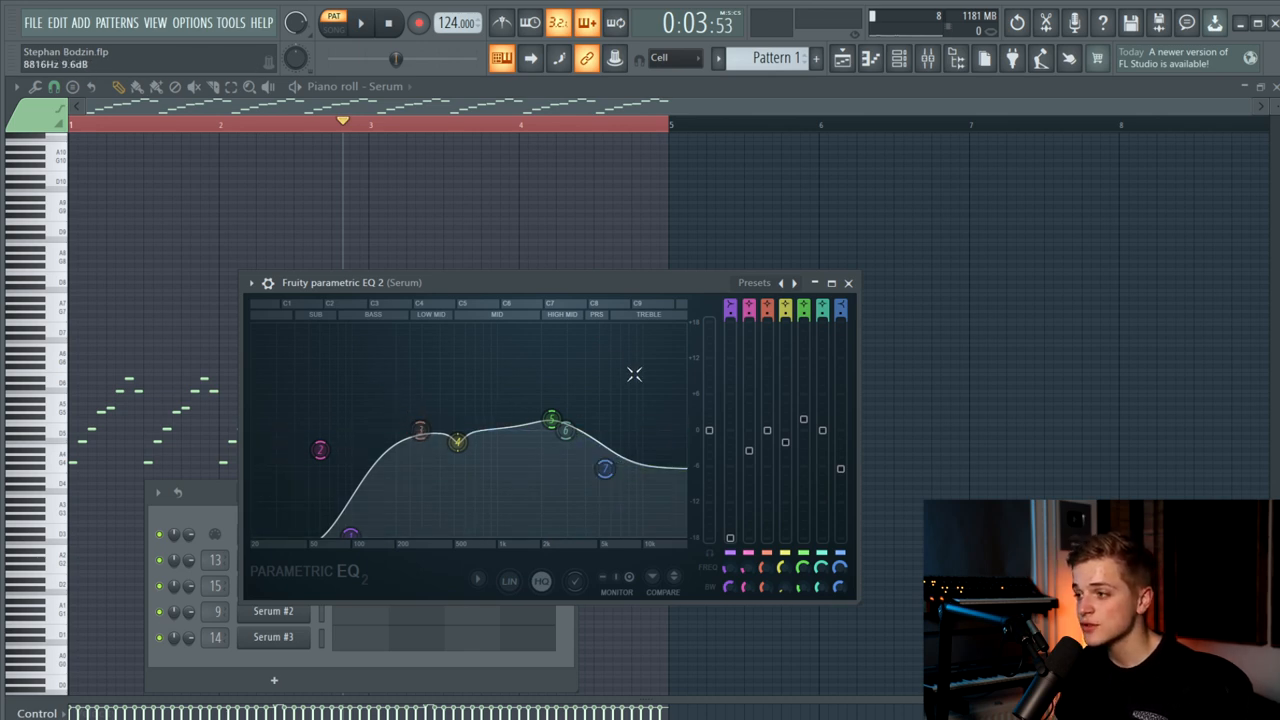
pyautogui.moveTo(604, 468); pyautogui.dragTo(604, 468)
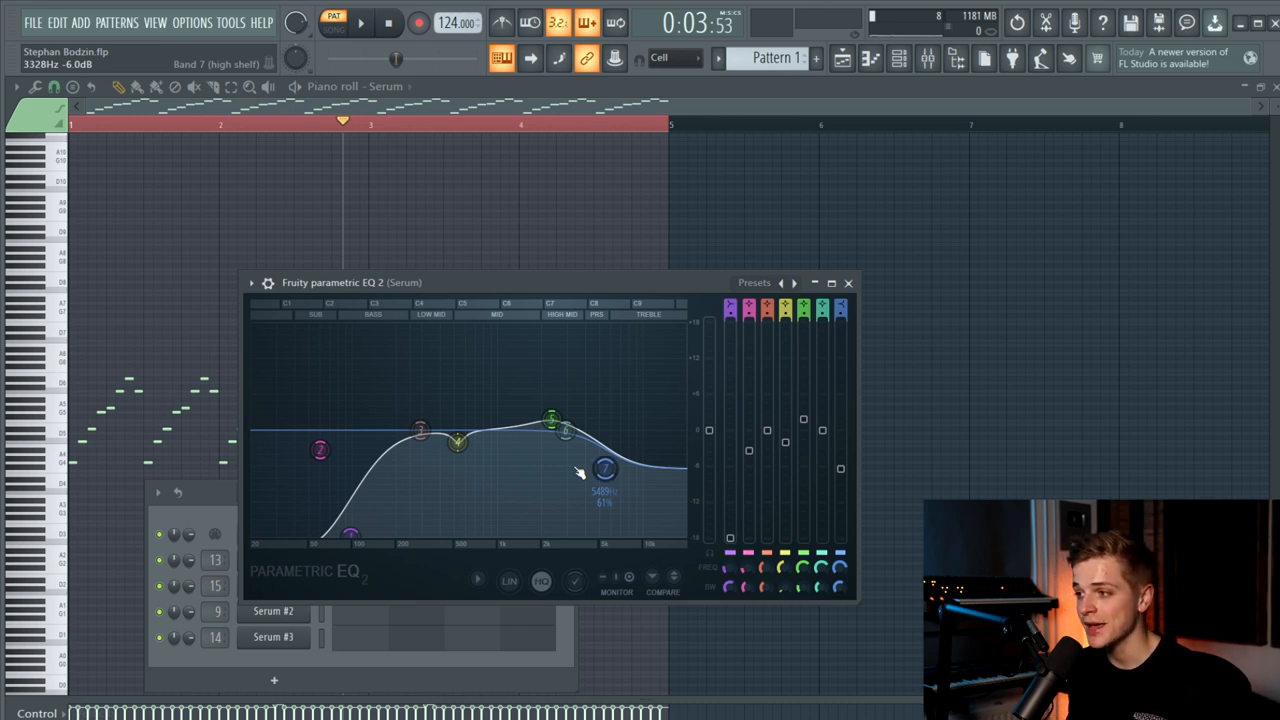
pyautogui.moveTo(605, 468); pyautogui.dragTo(553, 418)
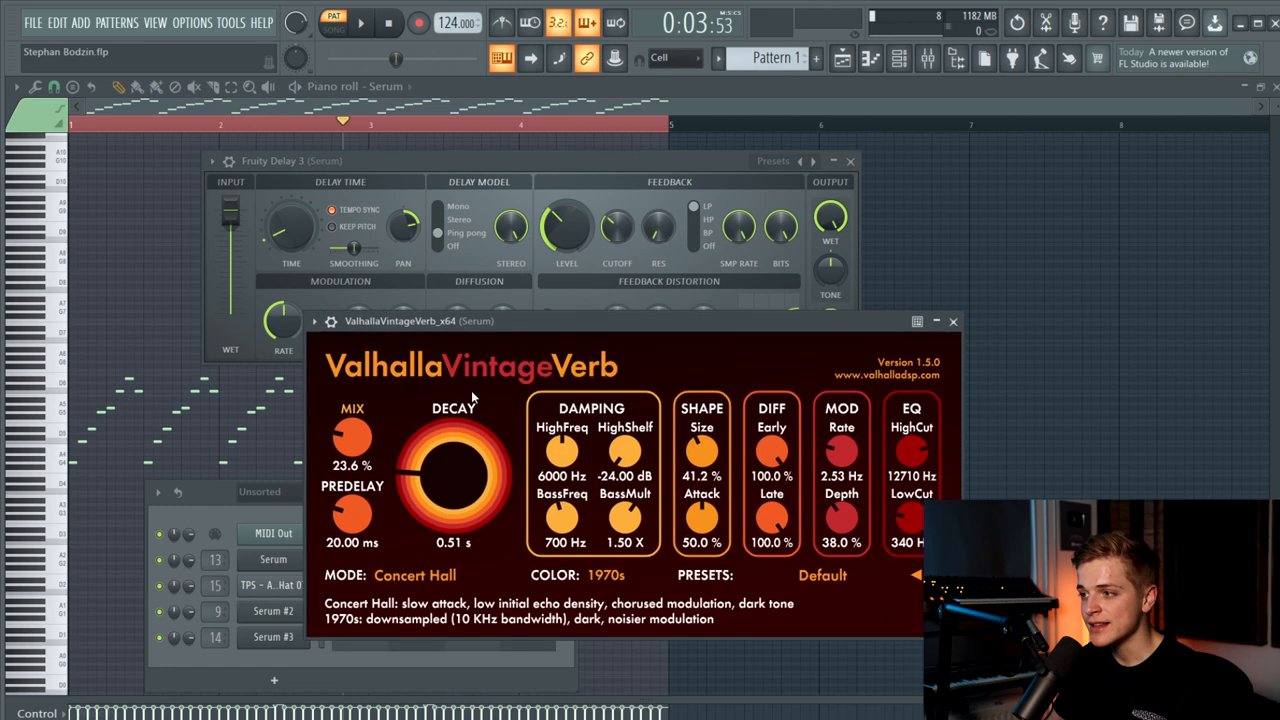
pyautogui.moveTo(332, 447)
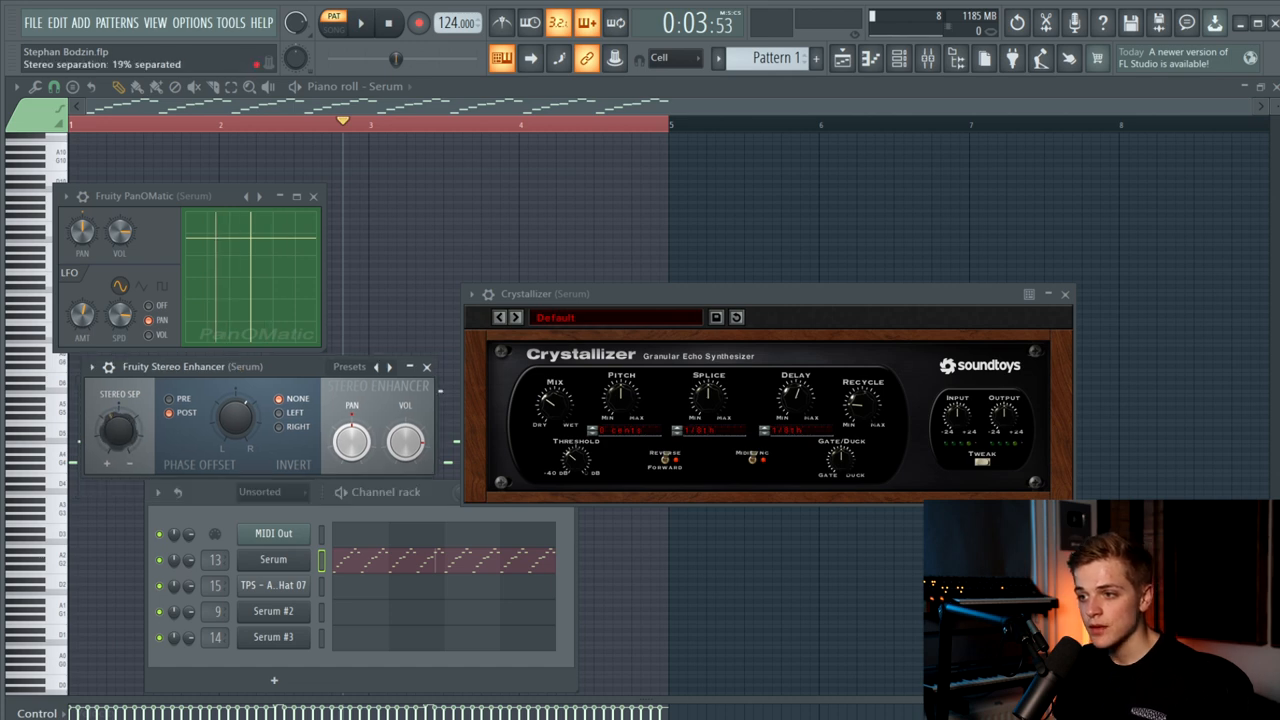
pyautogui.moveTo(118, 425); pyautogui.dragTo(120, 440)
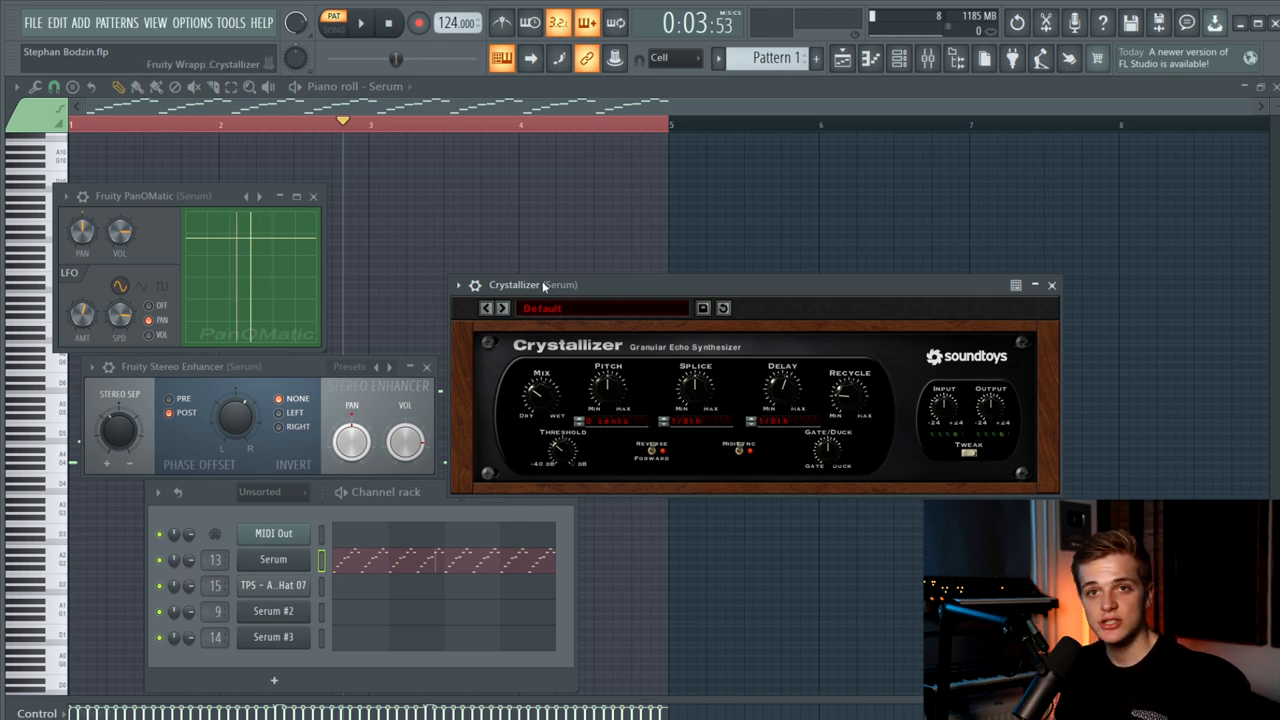
pyautogui.moveTo(530, 285); pyautogui.dragTo(525, 242)
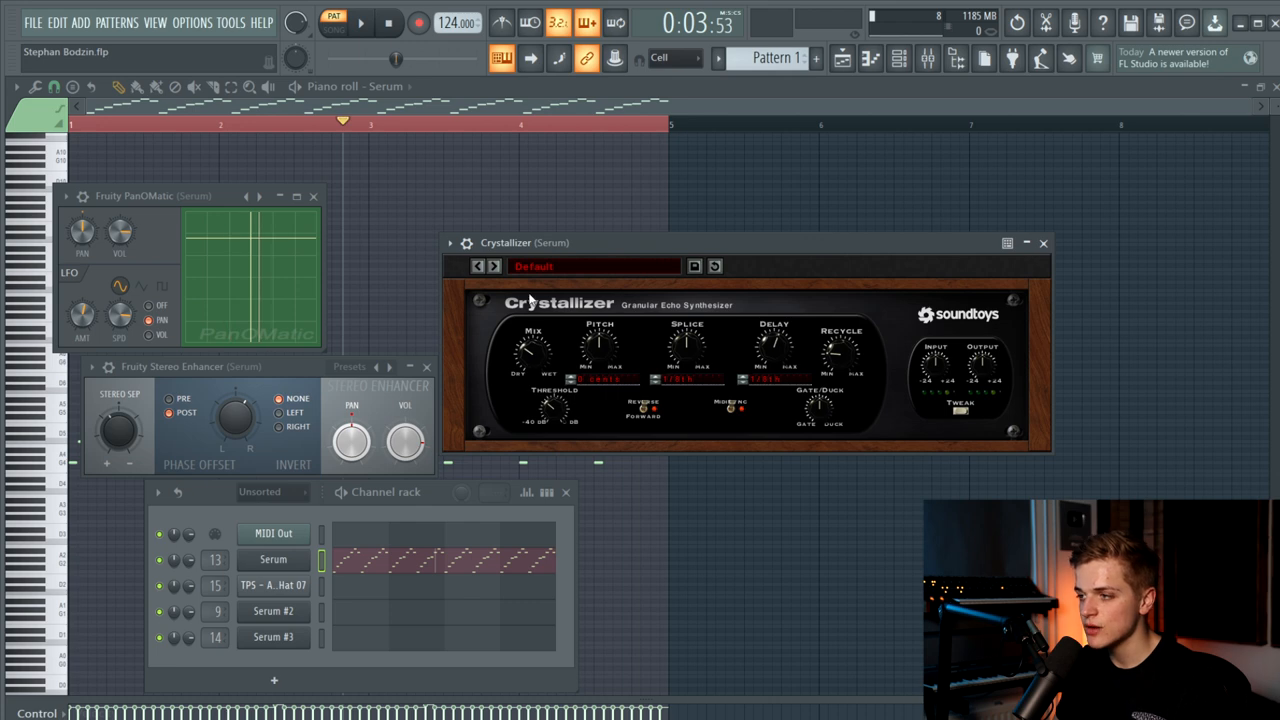
pyautogui.moveTo(530, 363)
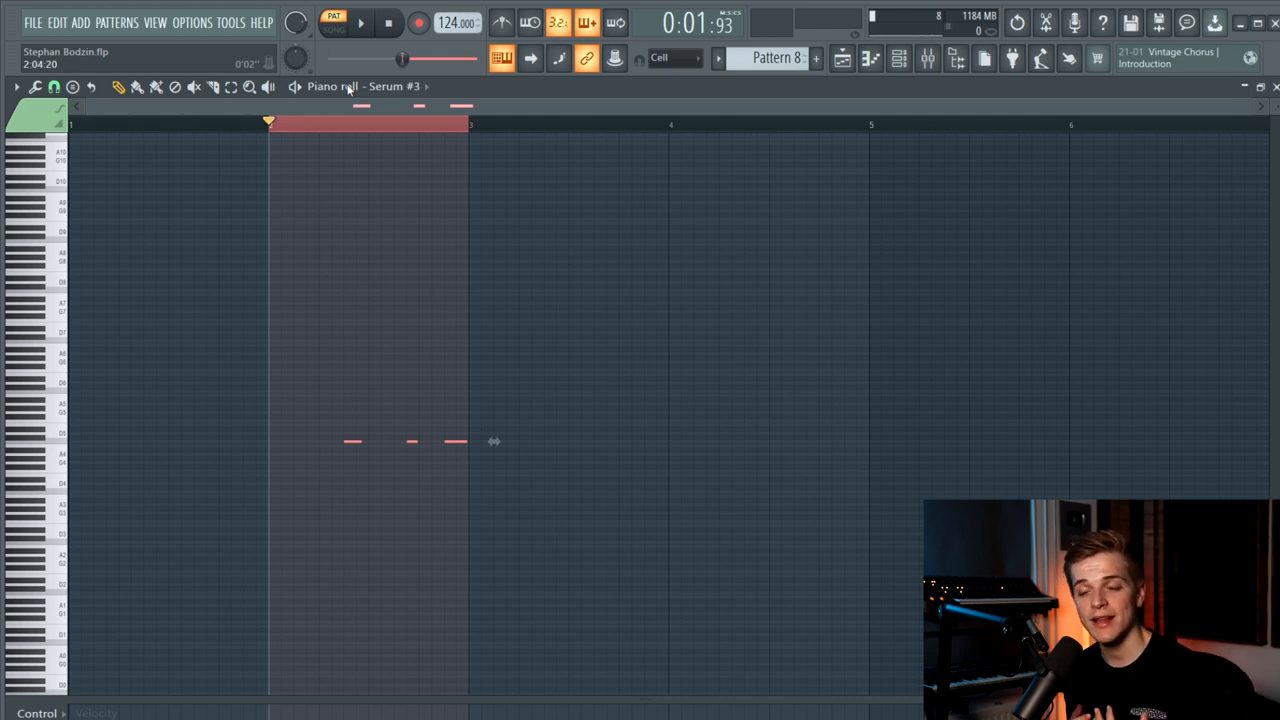
# - Audition the Serum #3 three-note pattern, then inspect its envelope Release knob
pyautogui.click(359, 23)
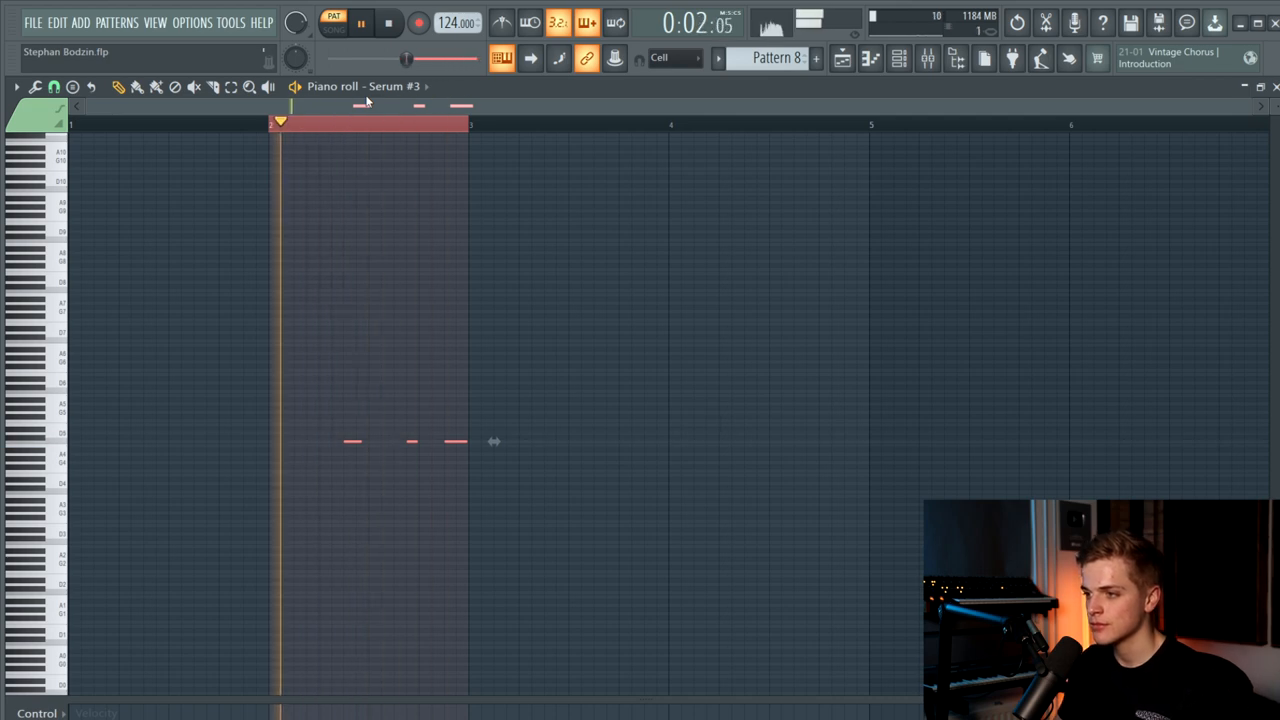
pyautogui.click(360, 23)
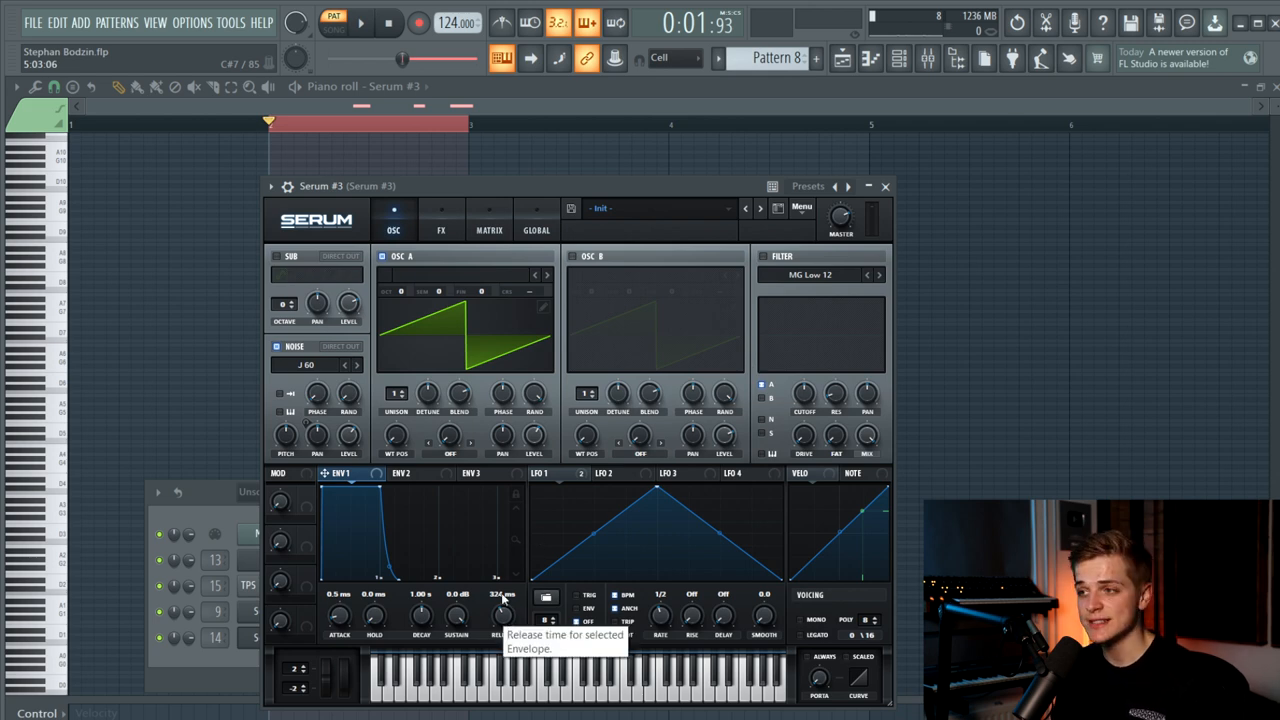
pyautogui.click(440, 229)
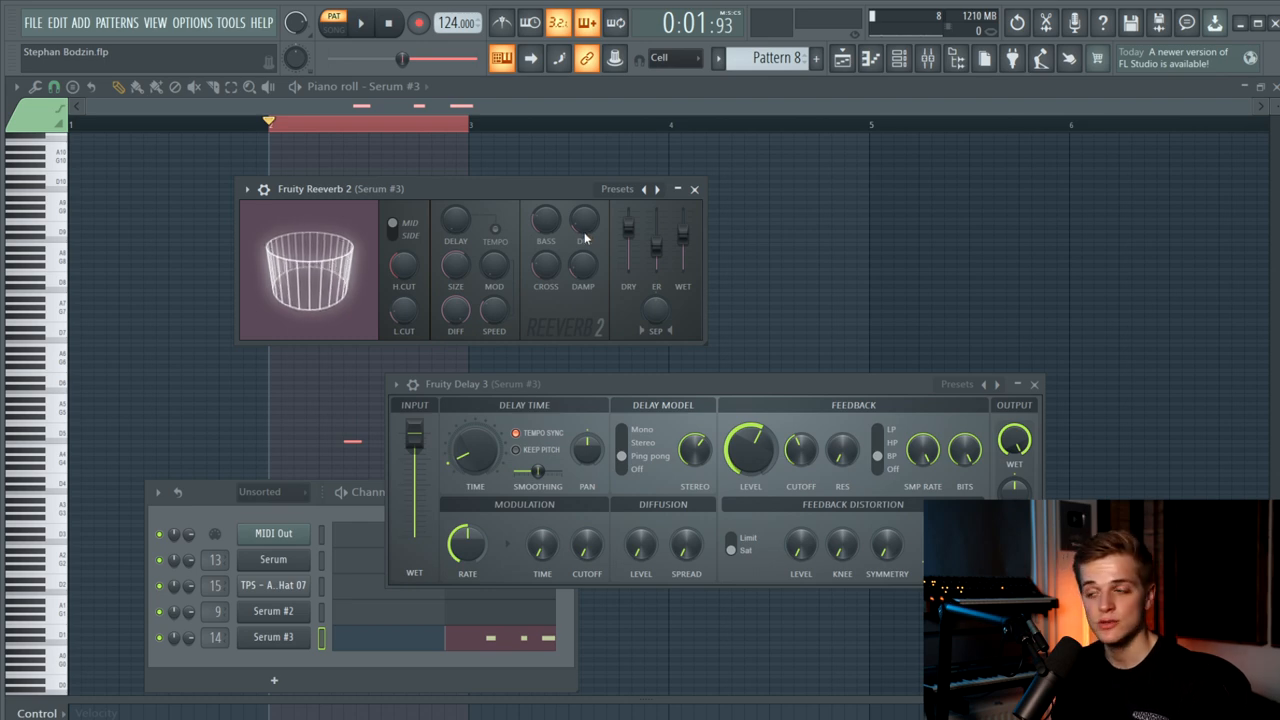
# - Show Fruity Reeverb 2 and Fruity Delay 3 on the Serum #3 mixer insert
pyautogui.click(589, 459)
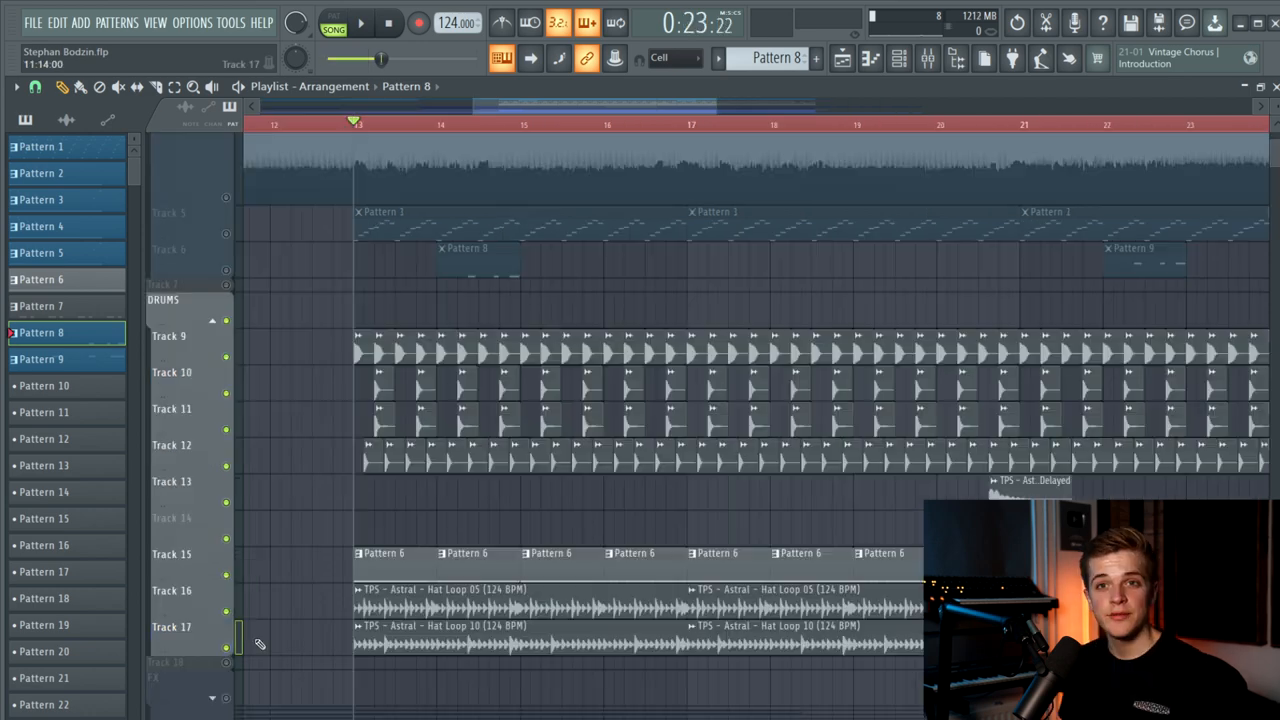
# - Zoom into the DRUMS group at bar 13 and toggle a drum track's mute
pyautogui.click(359, 23)
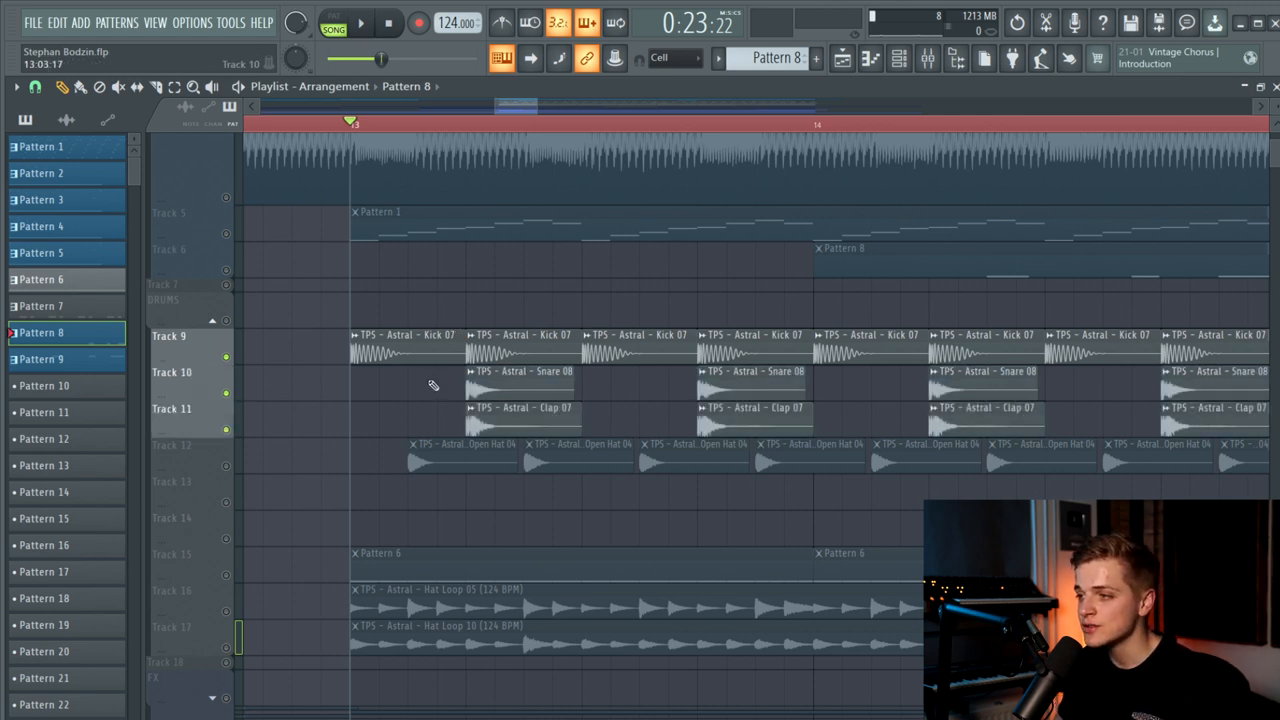
pyautogui.click(360, 23)
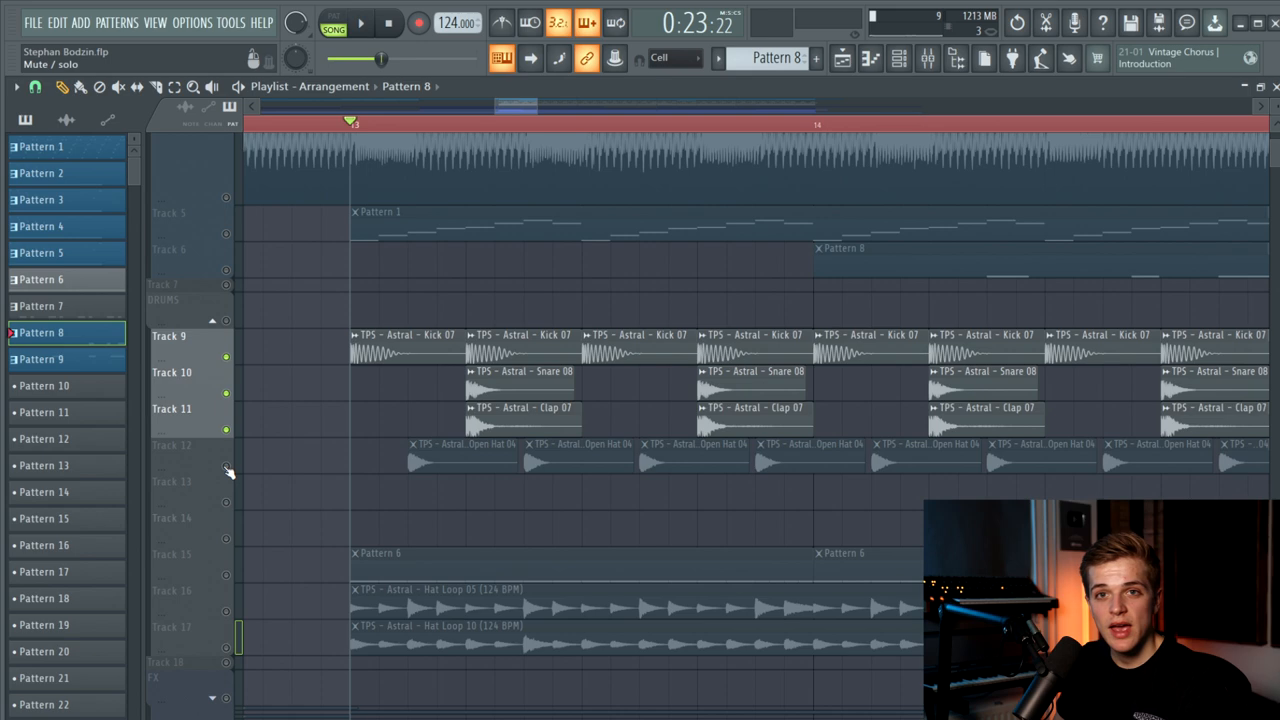
pyautogui.click(360, 22)
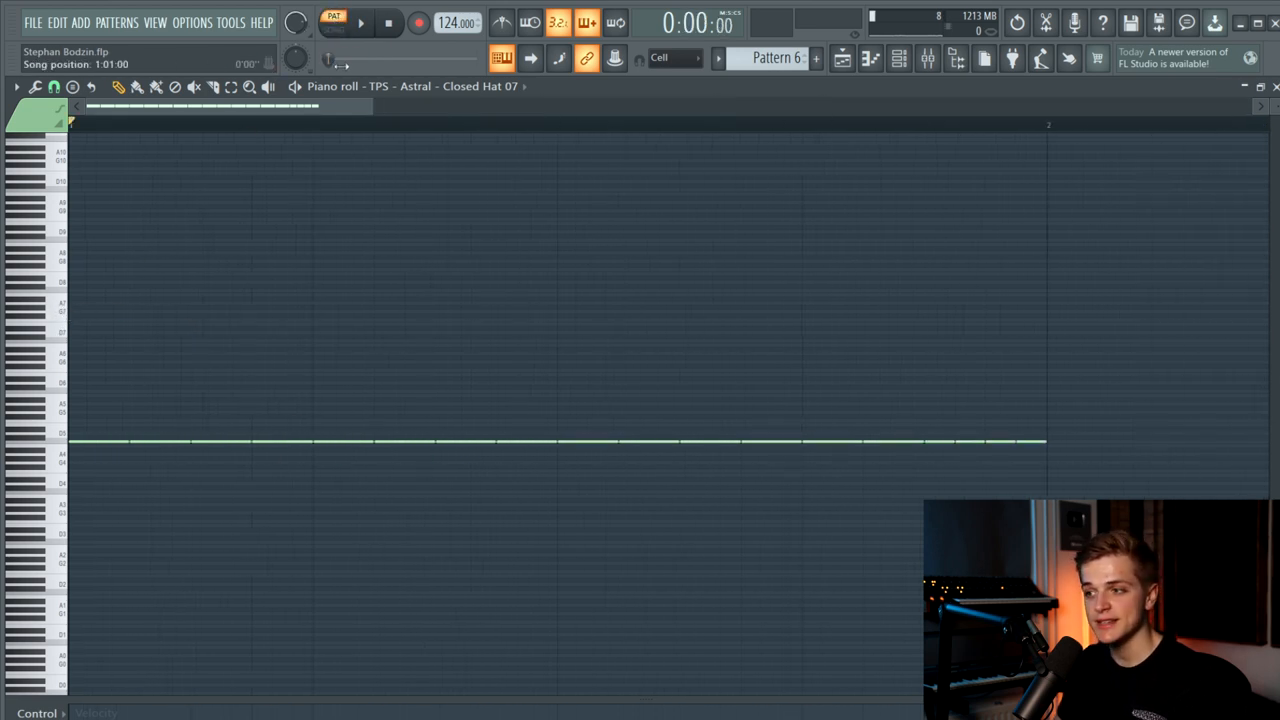
# - Randomize the Closed Hat 07 note velocities using the piano roll Randomize tool's VEL level
pyautogui.click(360, 22)
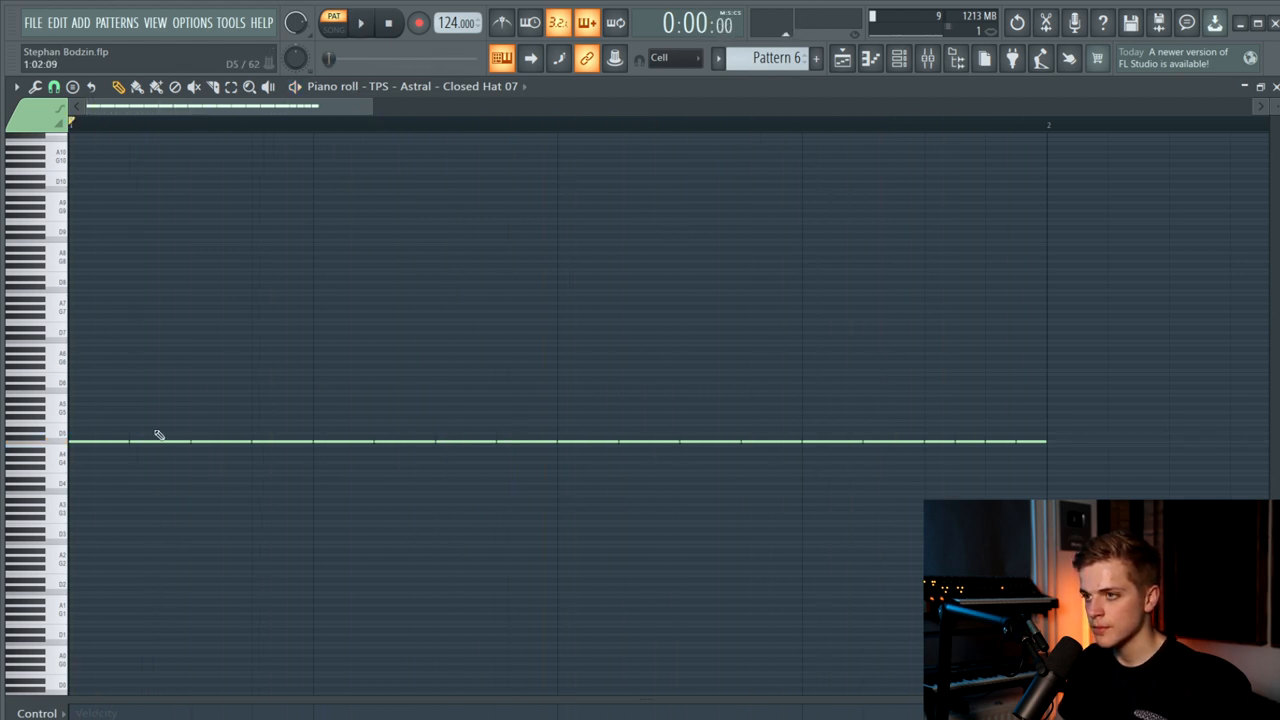
pyautogui.click(15, 87)
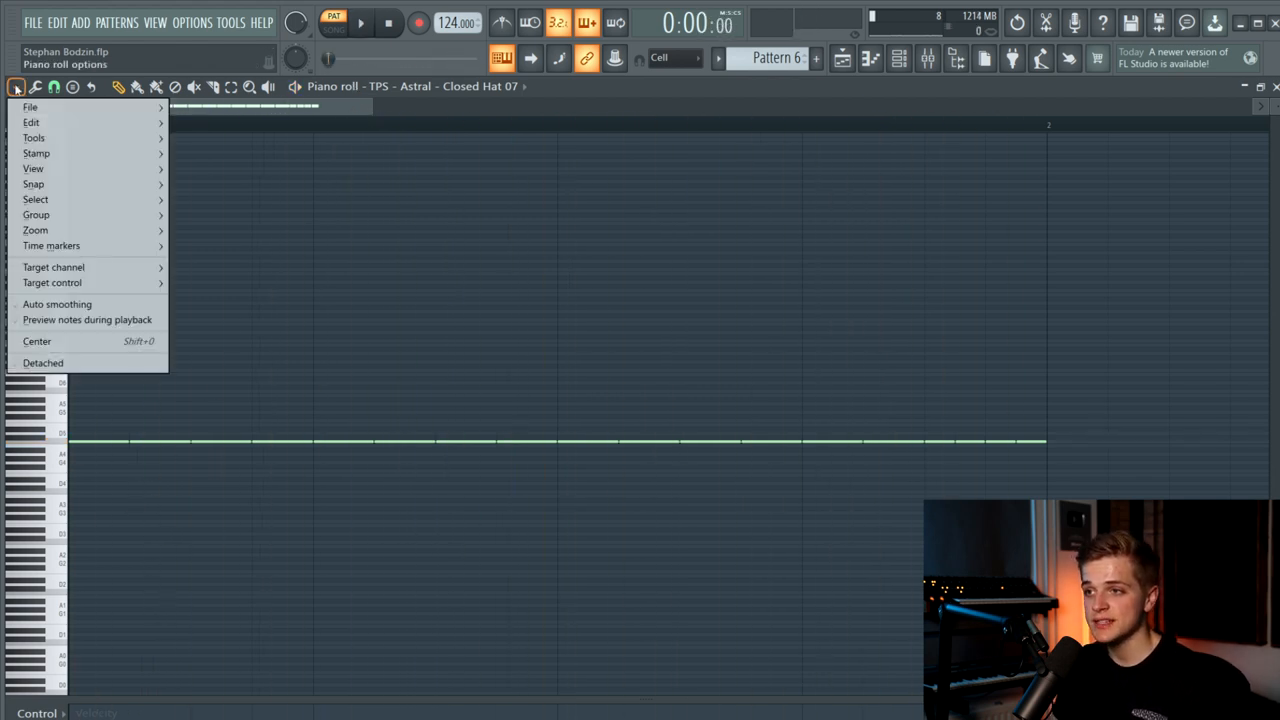
pyautogui.click(34, 137)
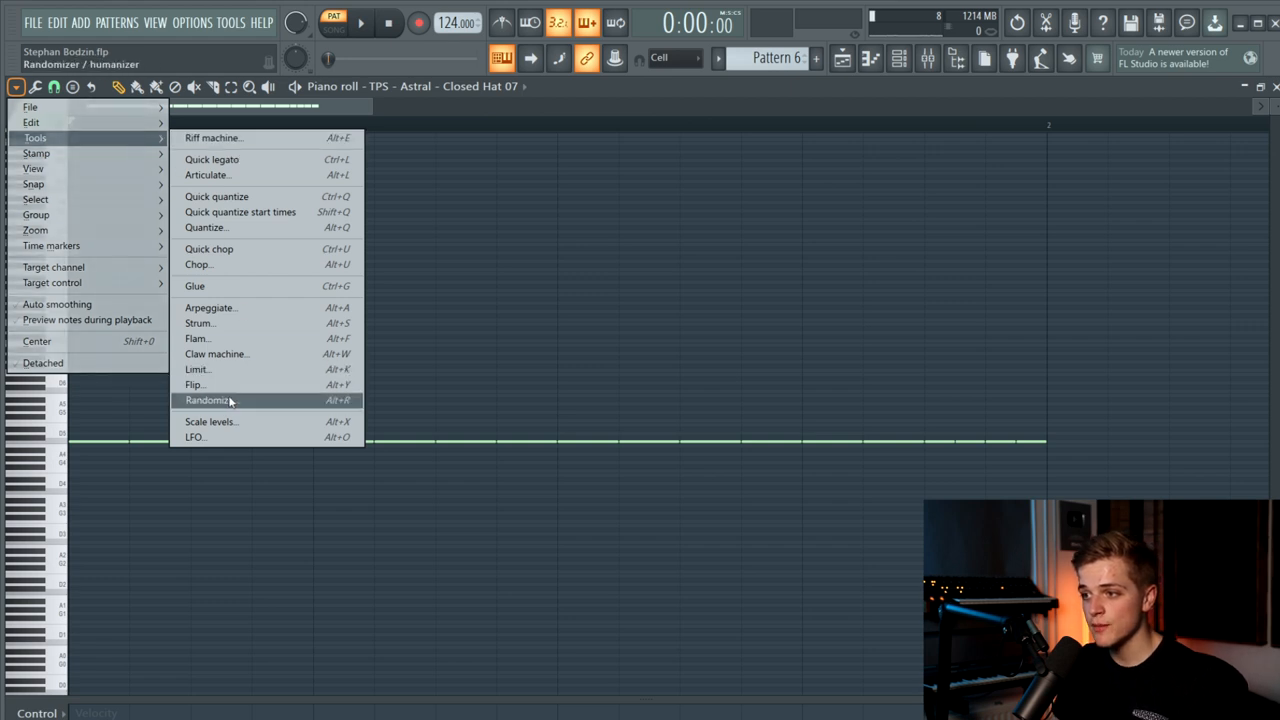
pyautogui.click(209, 400)
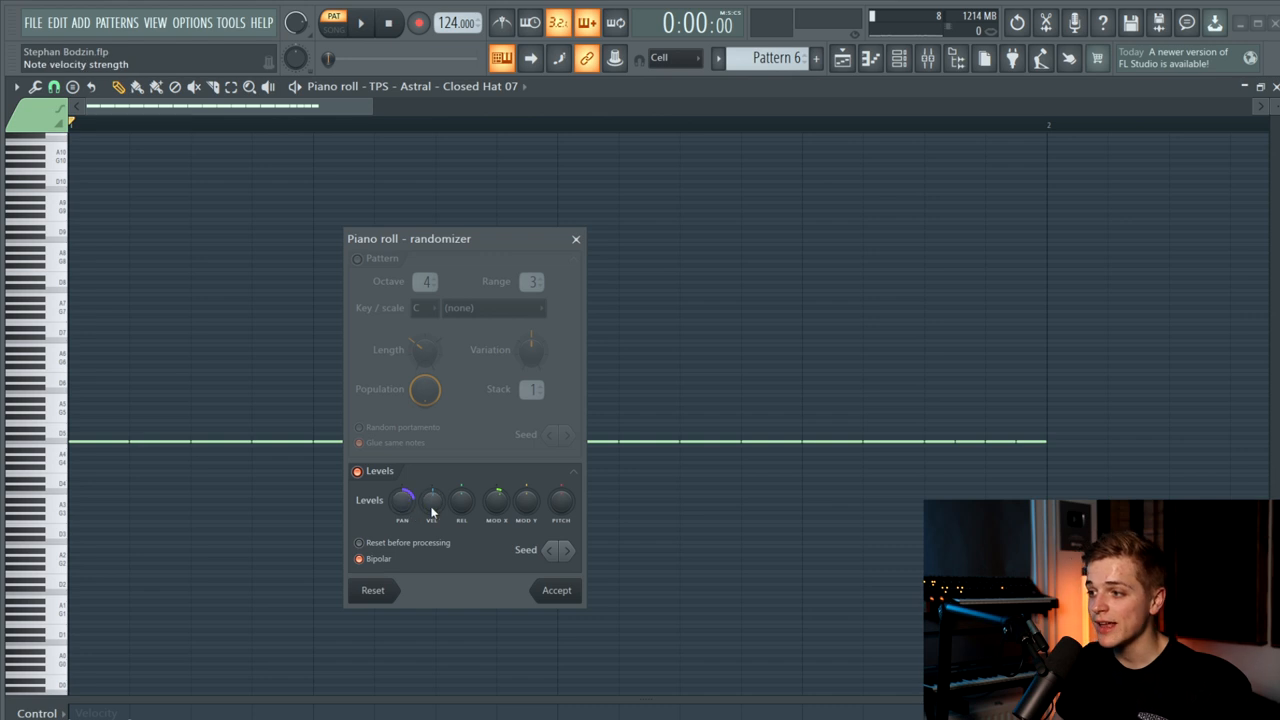
pyautogui.click(556, 590)
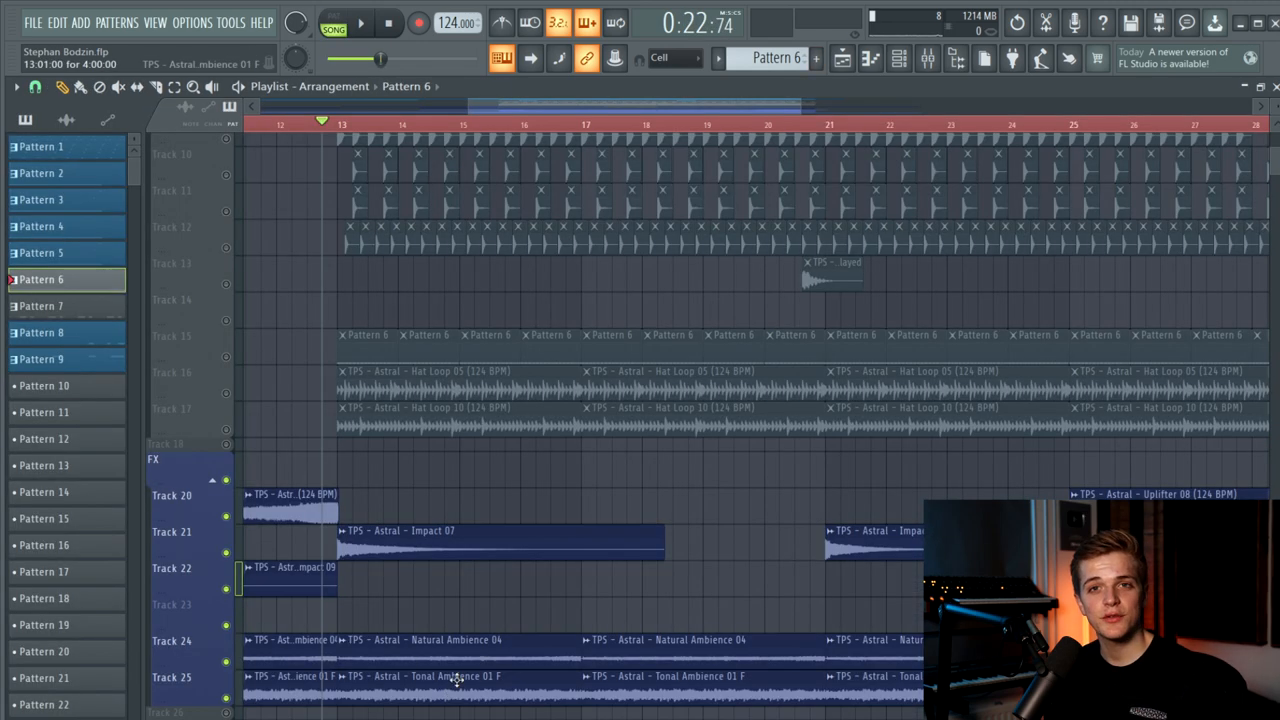
pyautogui.moveTo(437, 628)
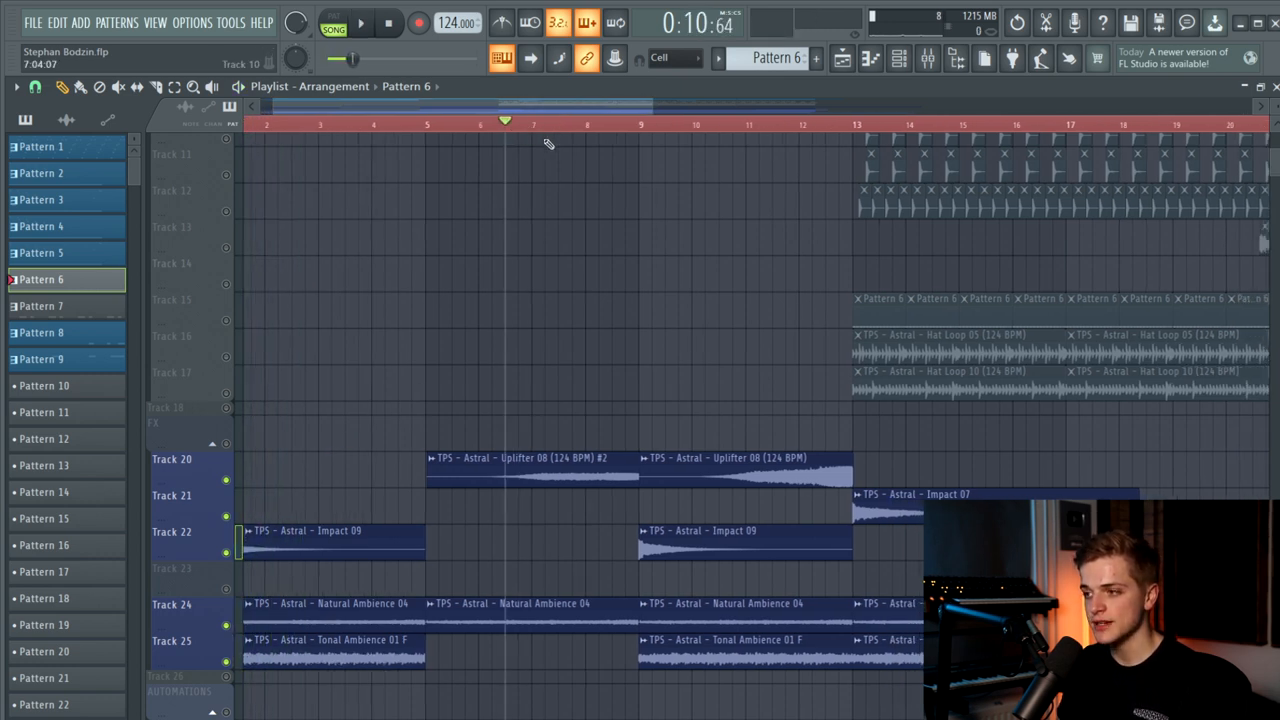
# - Set the song position into the intro FX clips between bars 2 and 13
pyautogui.click(388, 22)
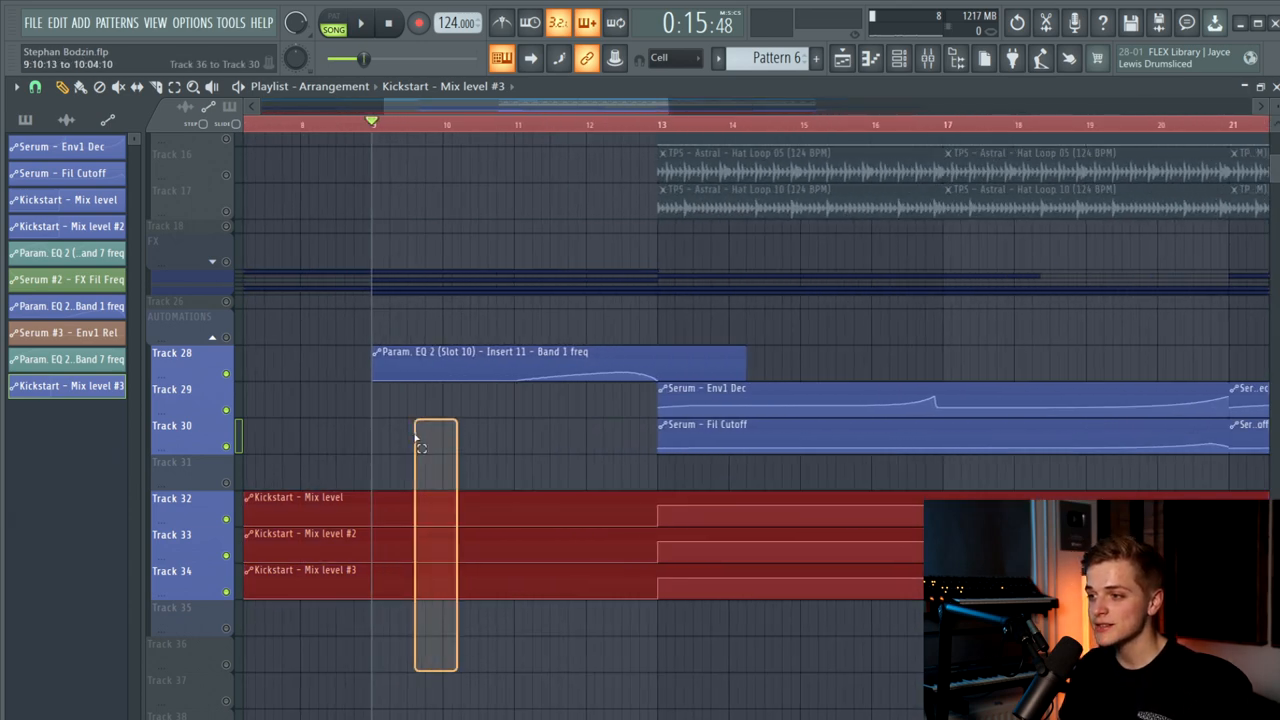
# - Scroll the Playlist across the EQ frequency, Serum decay, cutoff and Kickstart automation clips
pyautogui.hscroll(3)
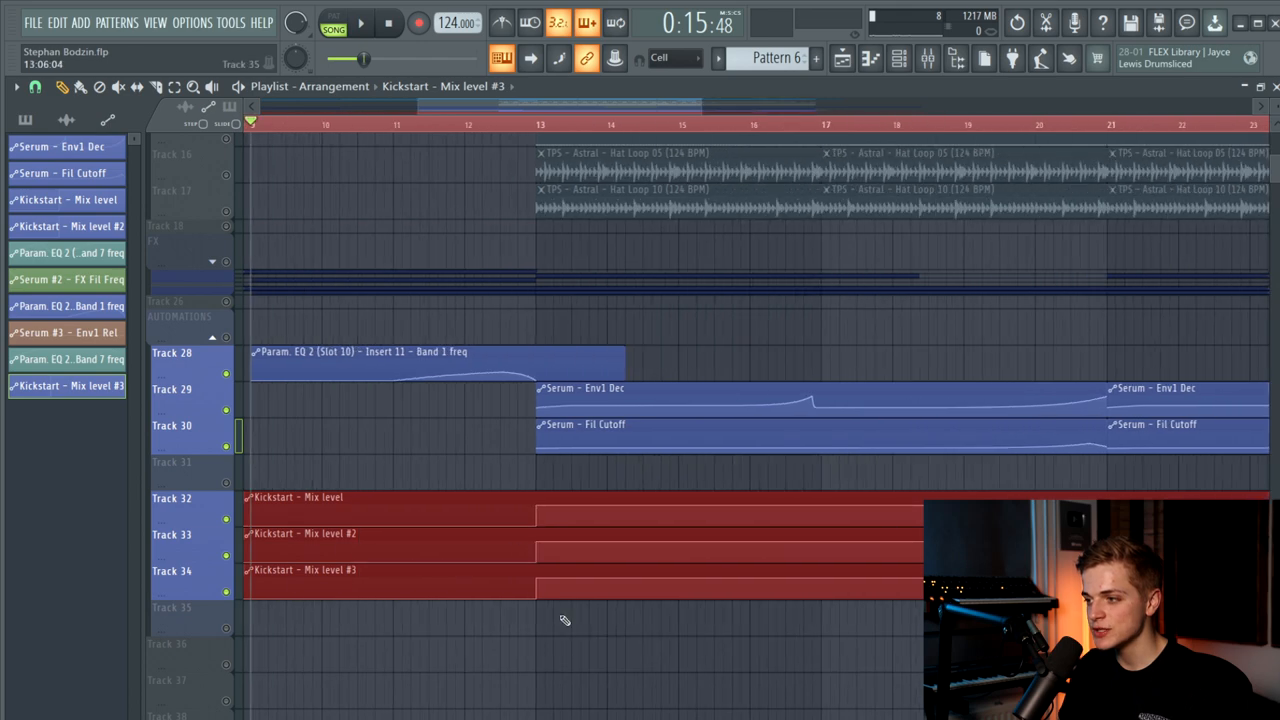